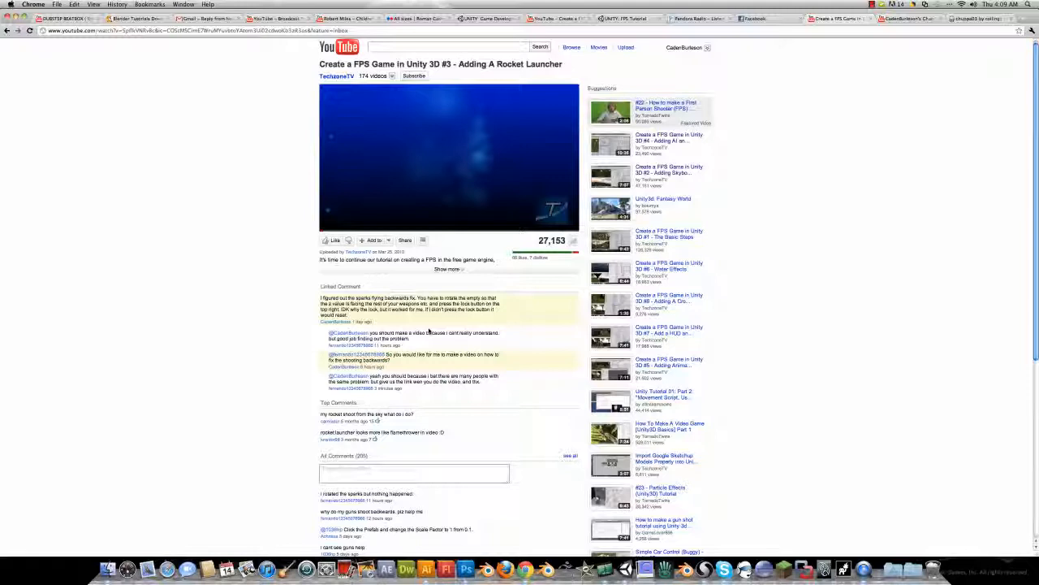
mouse_move(306, 361)
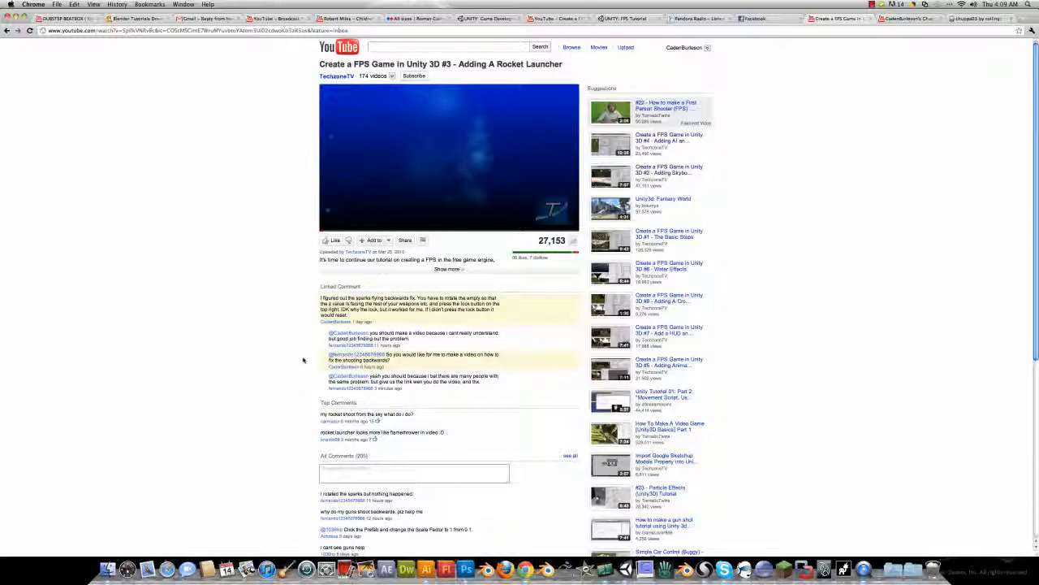
mouse_move(293, 348)
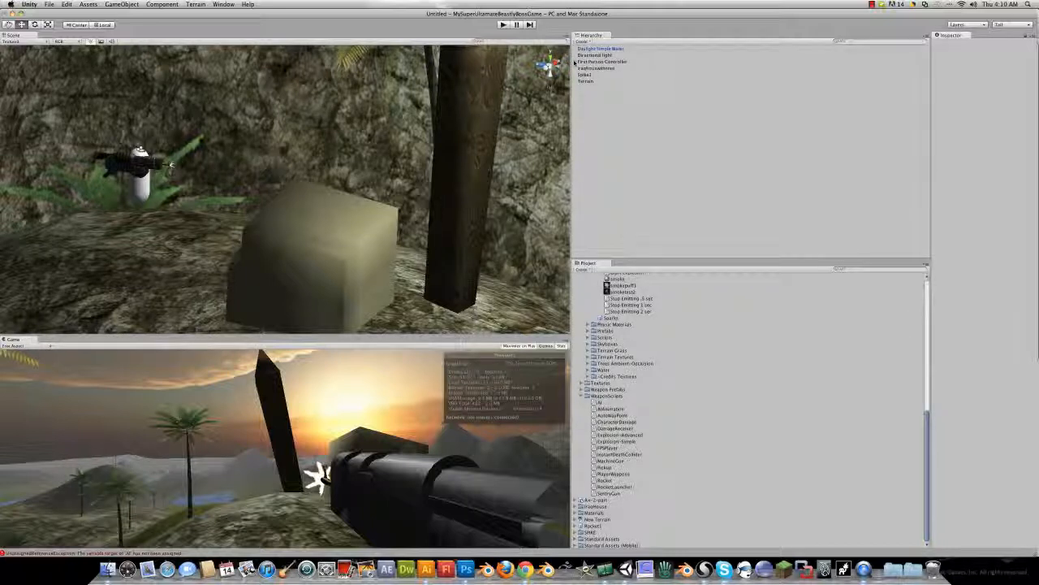
Expand the player to show its Weapons child and frame the gun-holding capsule in the scene.
click(574, 61)
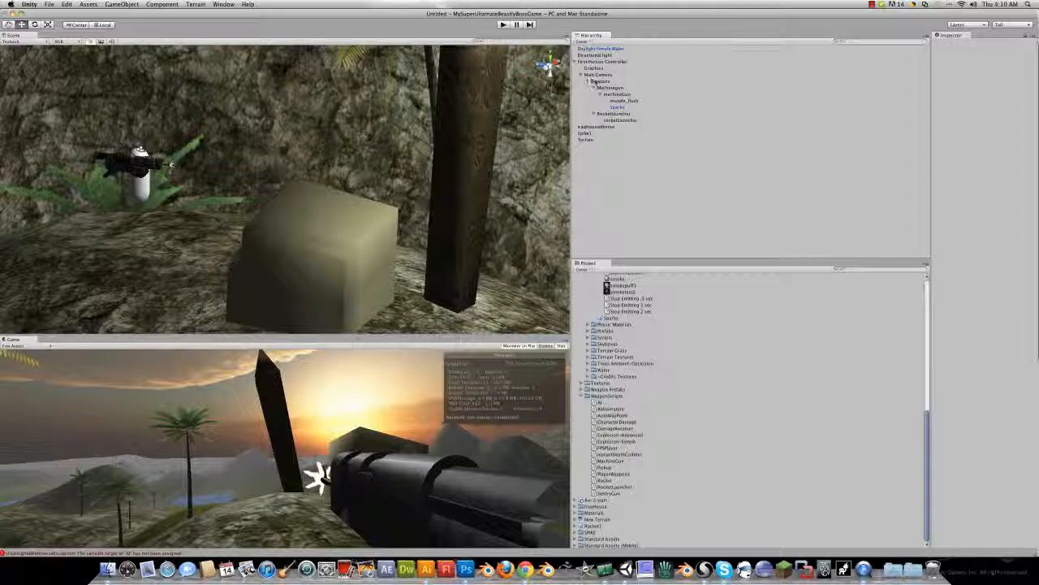
click(601, 81)
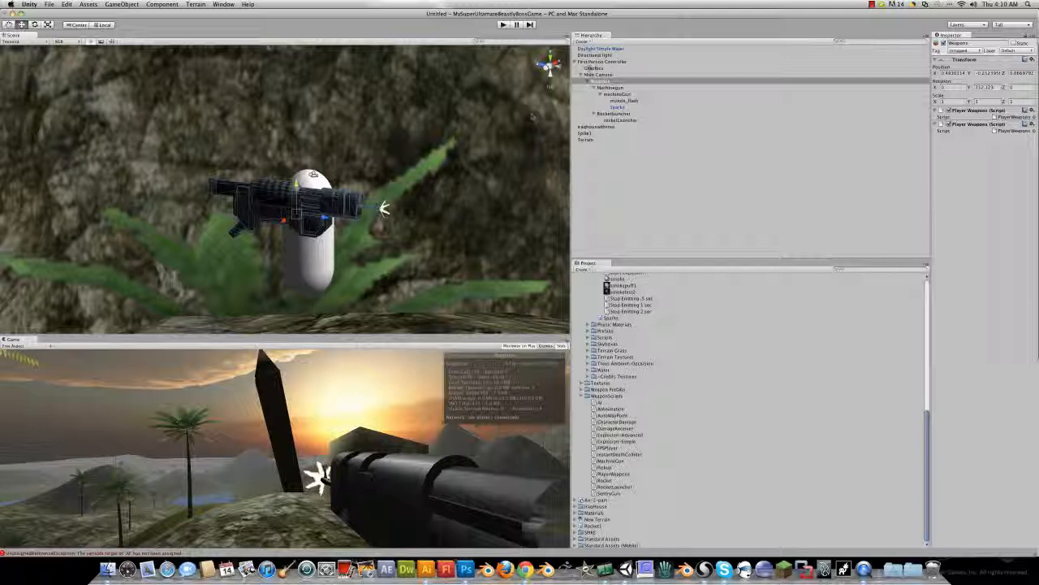
click(600, 74)
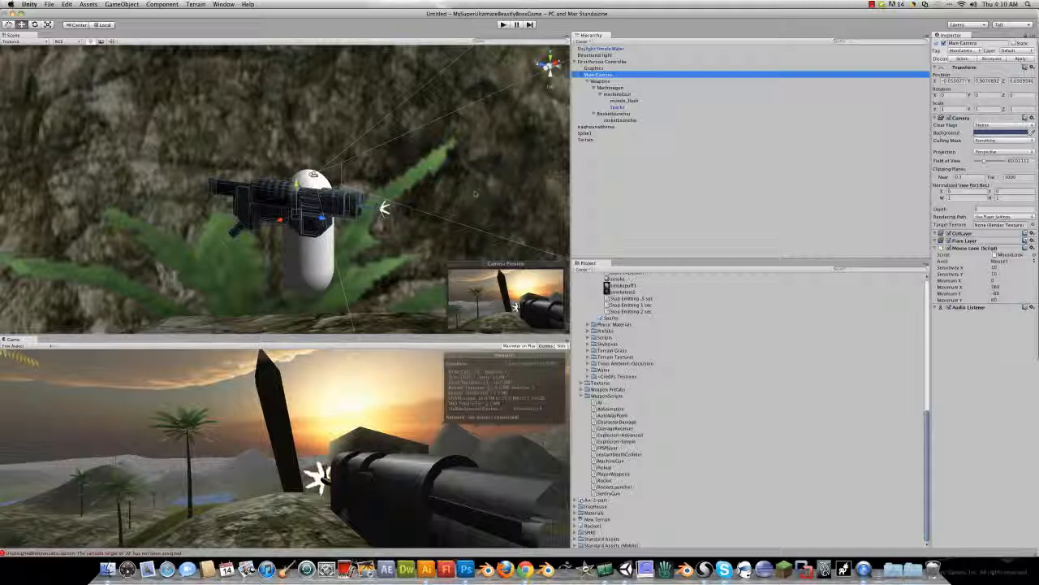
click(598, 81)
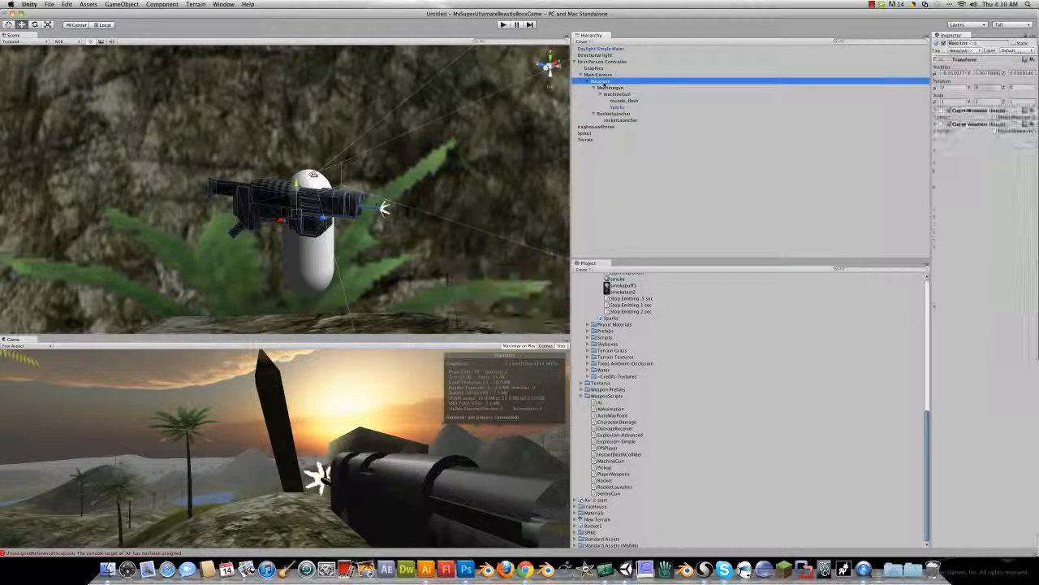
click(599, 81)
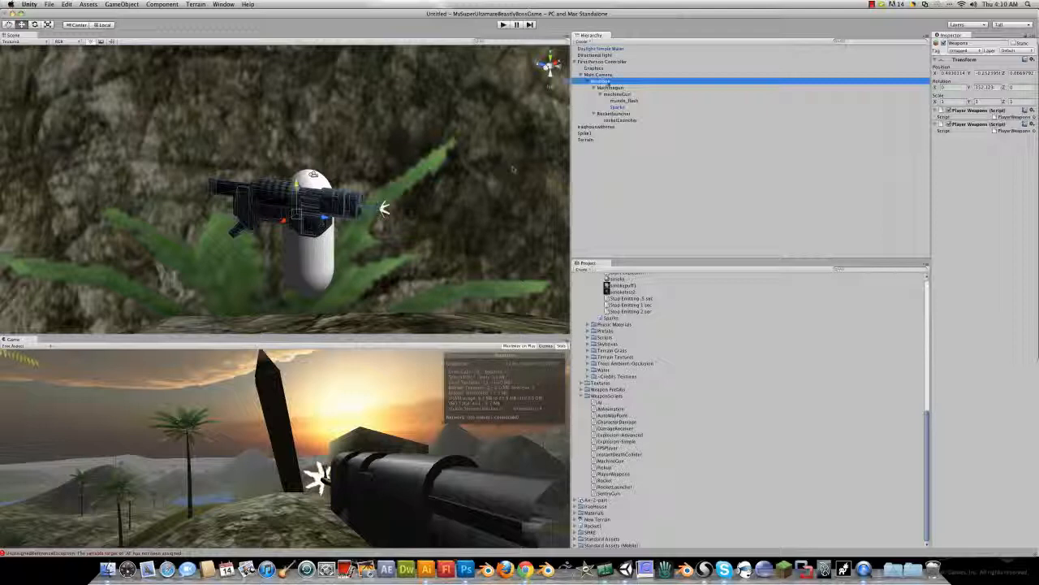
click(609, 88)
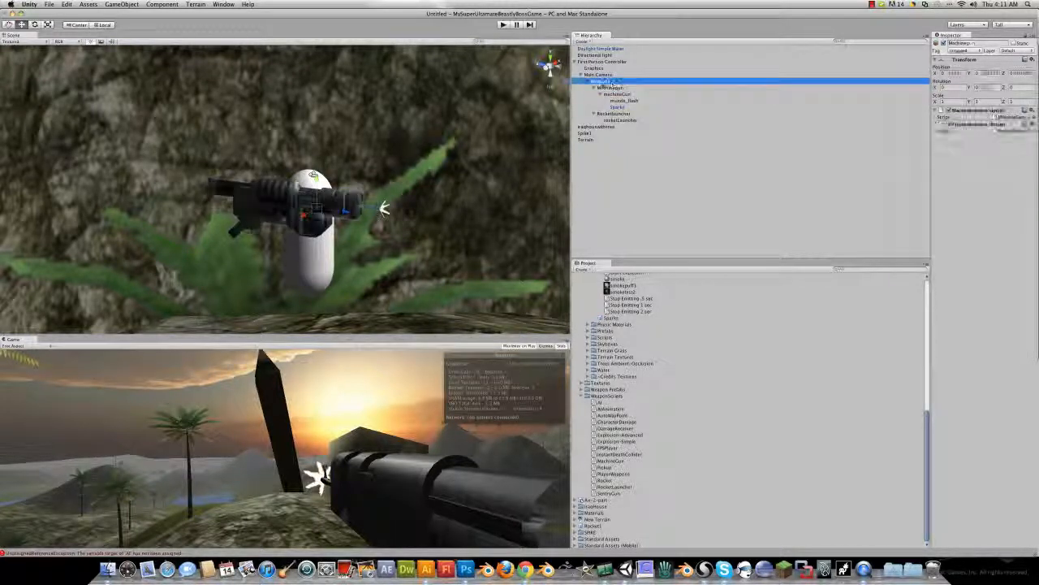
click(599, 81)
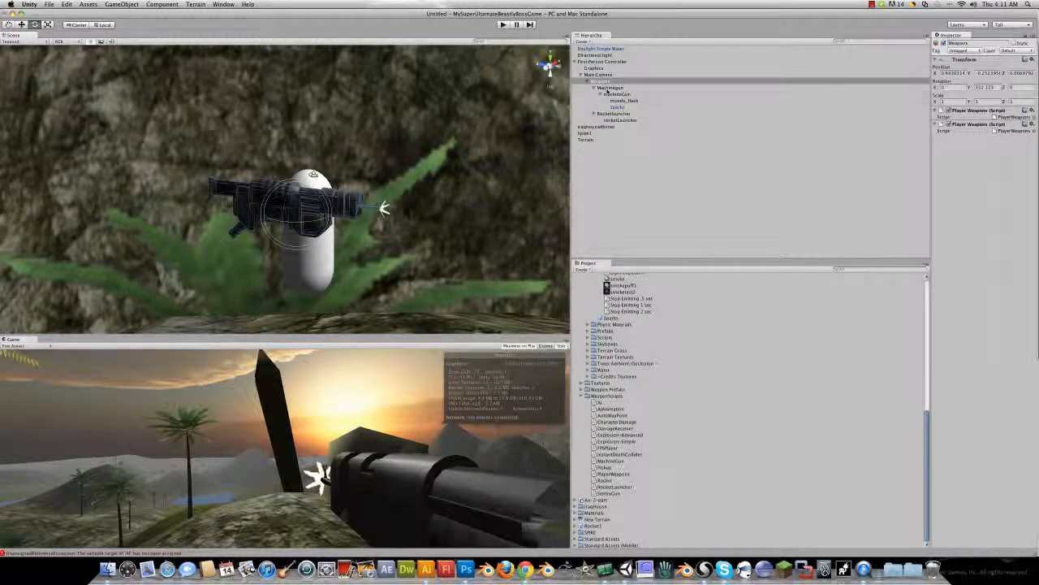
Reselect Weapons and adjust its Transform rotation so the gun points forward.
click(601, 81)
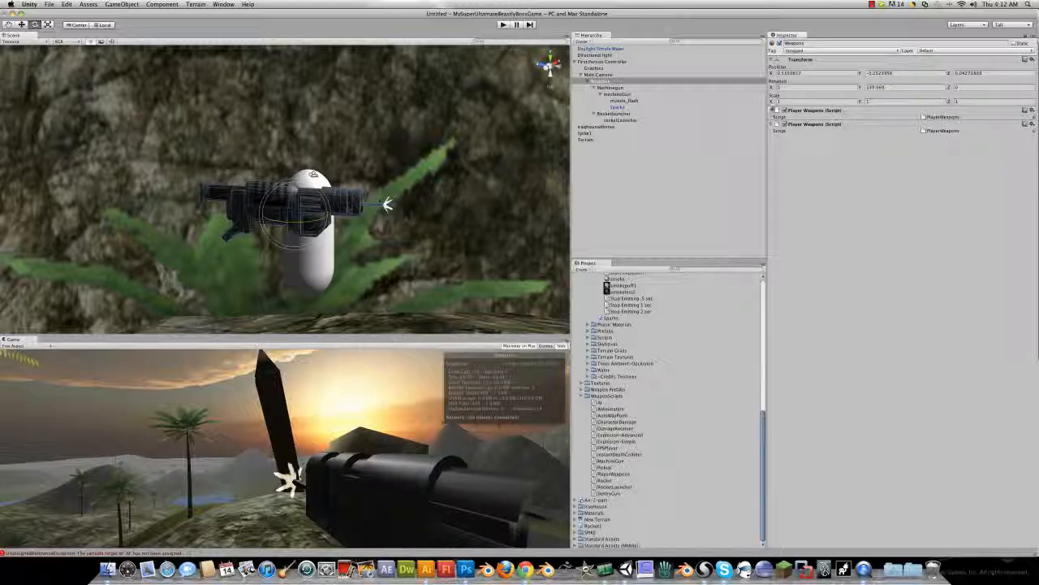
click(874, 87)
text(340)
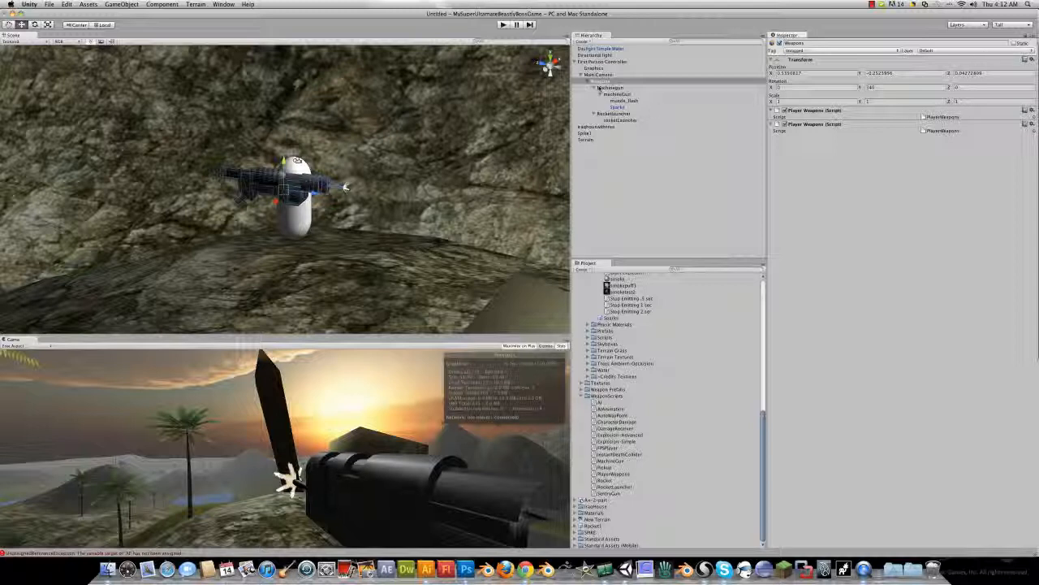
Play the game, fire to confirm sparks appear in front of the gun, then stop.
click(610, 88)
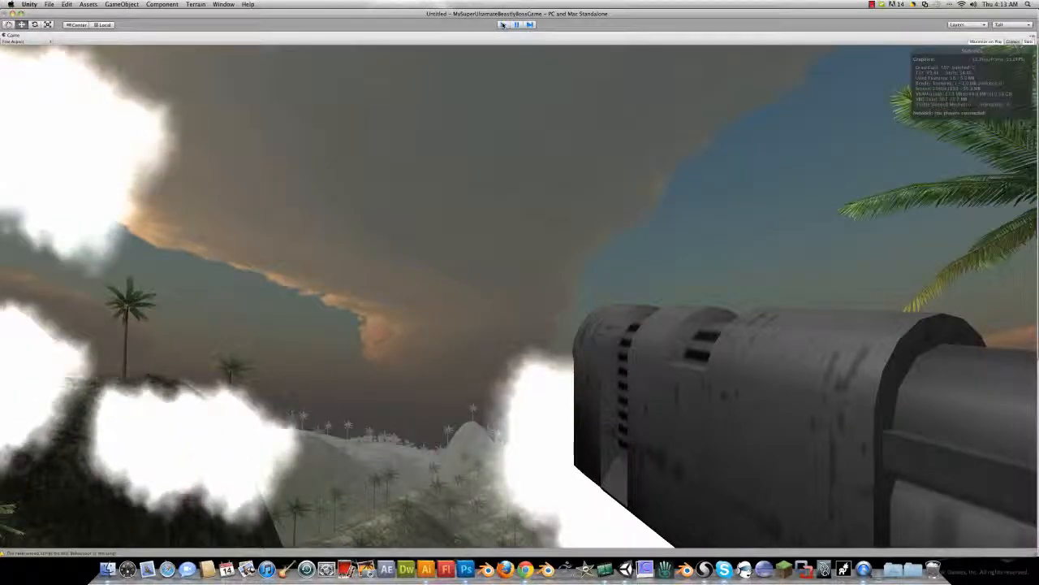
click(503, 25)
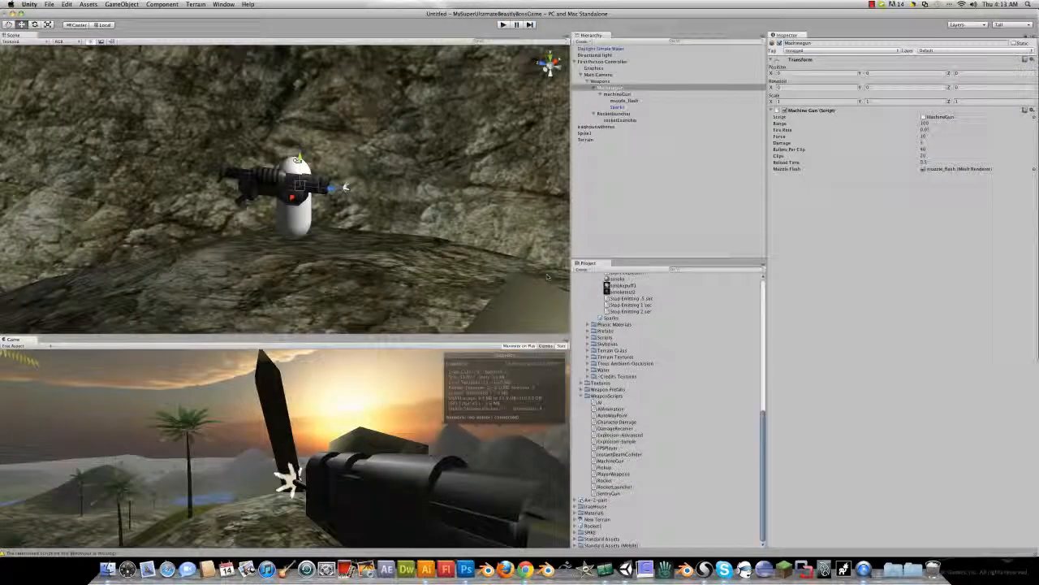